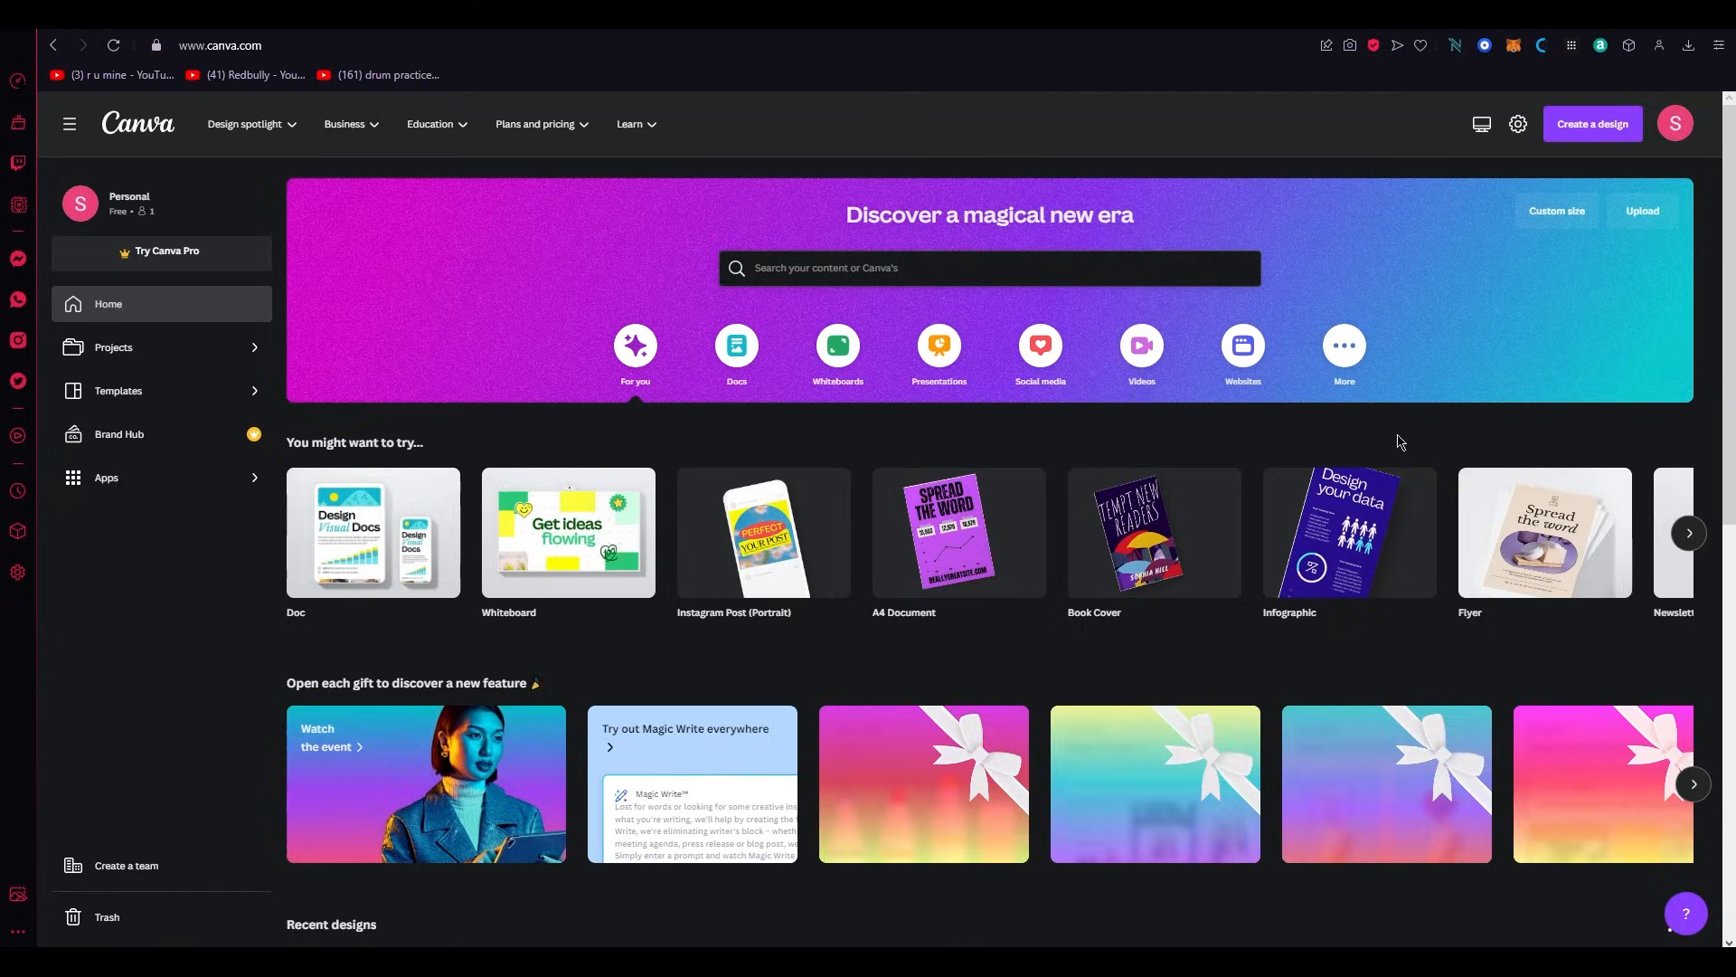
Show the Brand Kit's Fonts section with the Try Canva Pro popup closed.
click(535, 125)
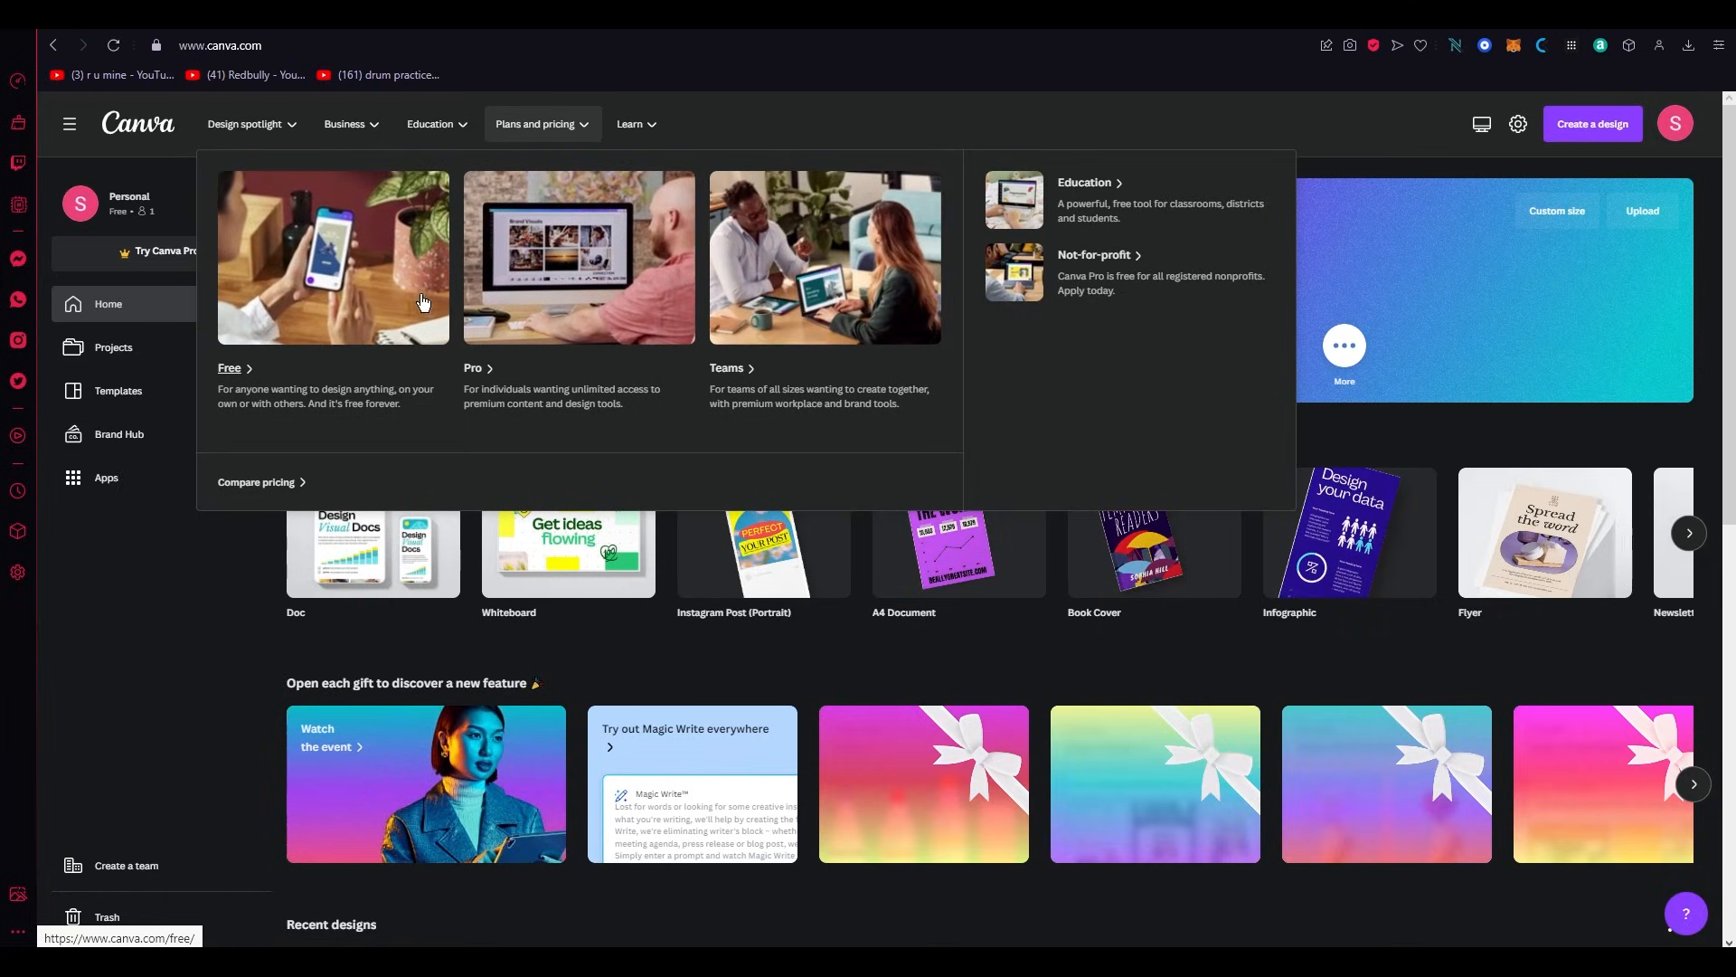
mouse_move(388, 291)
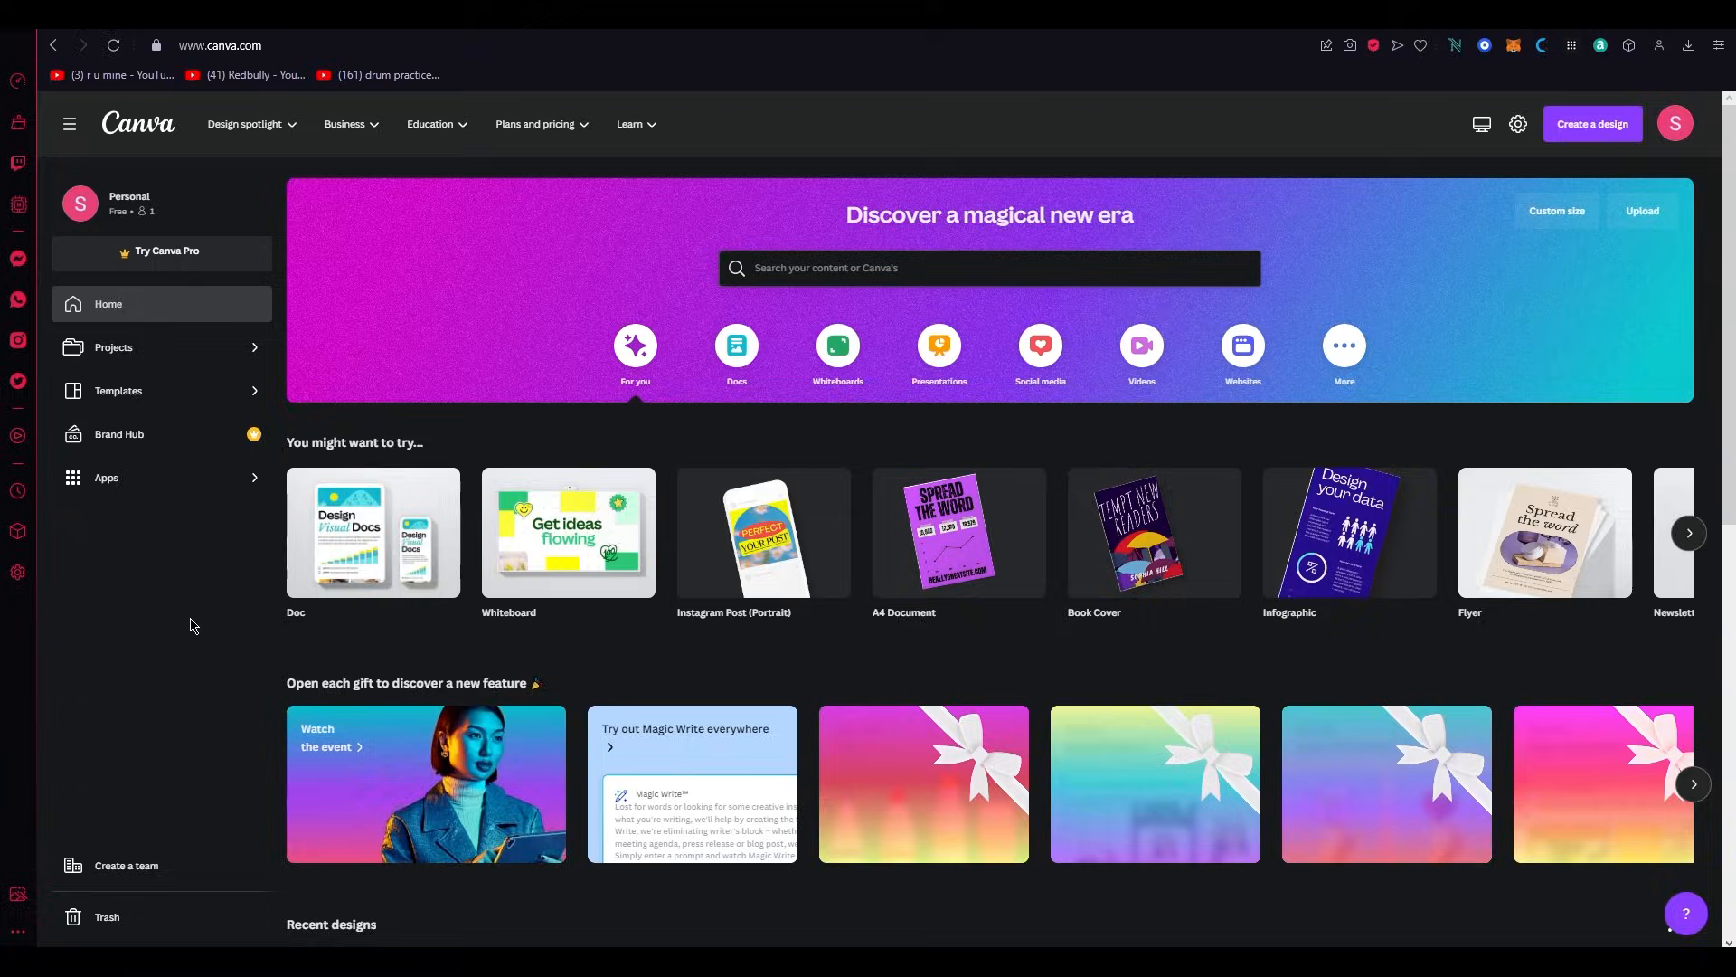
mouse_move(221, 416)
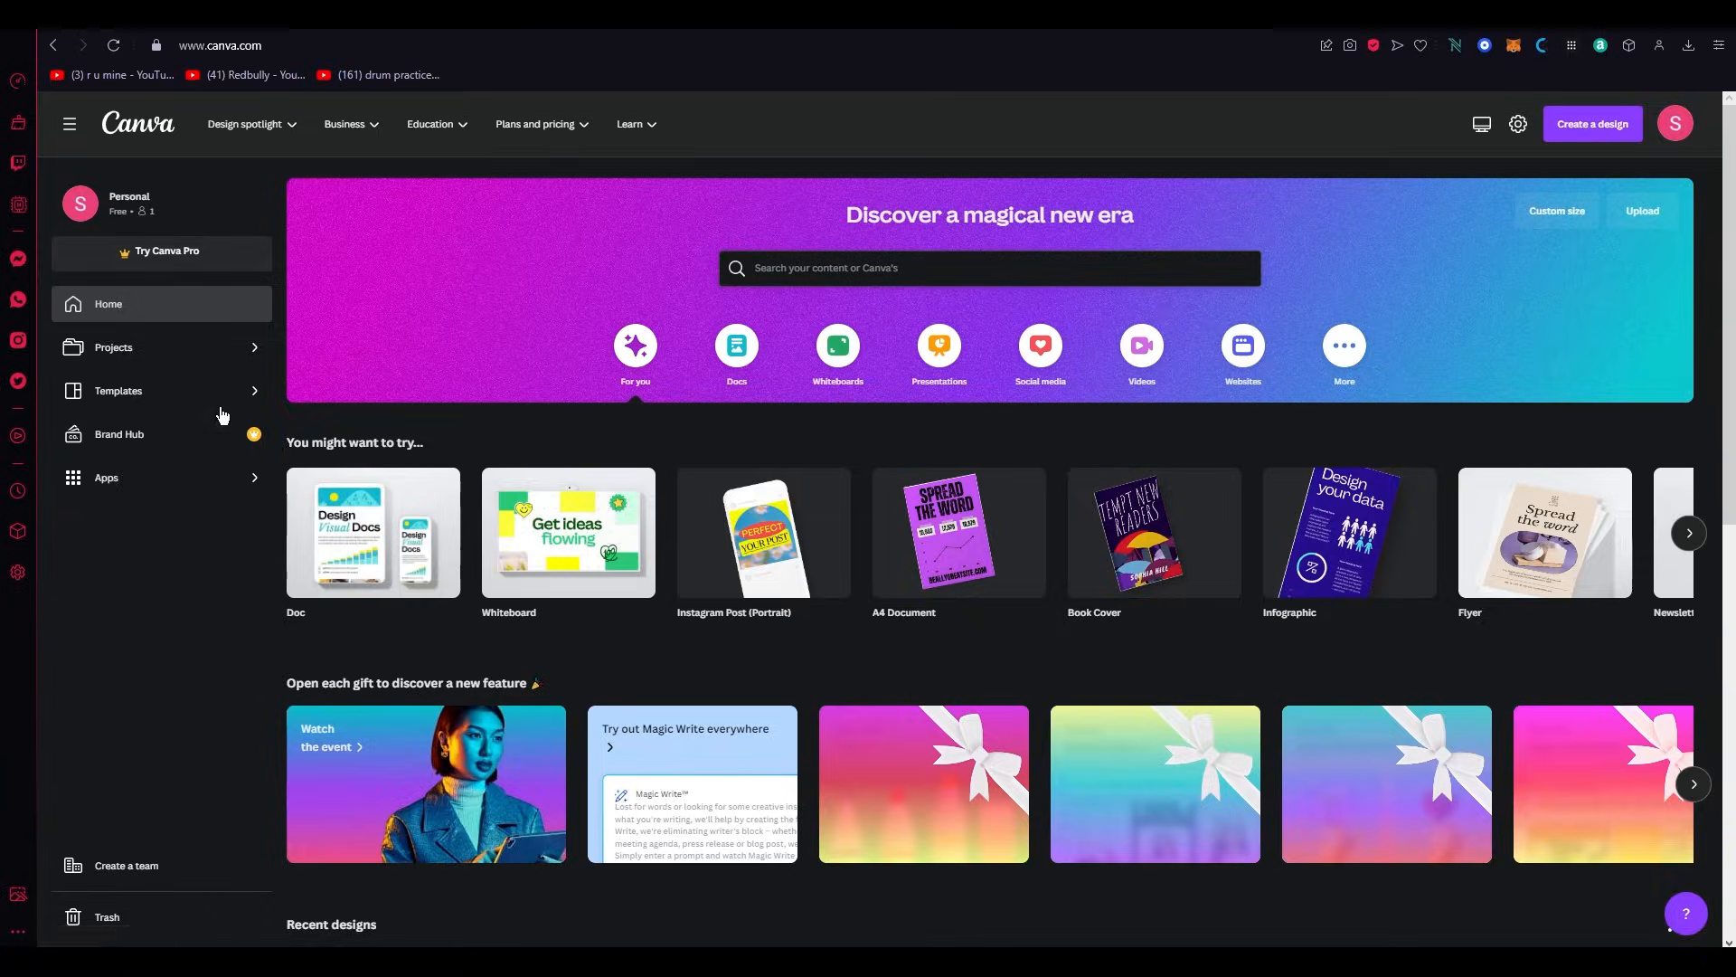
click(119, 432)
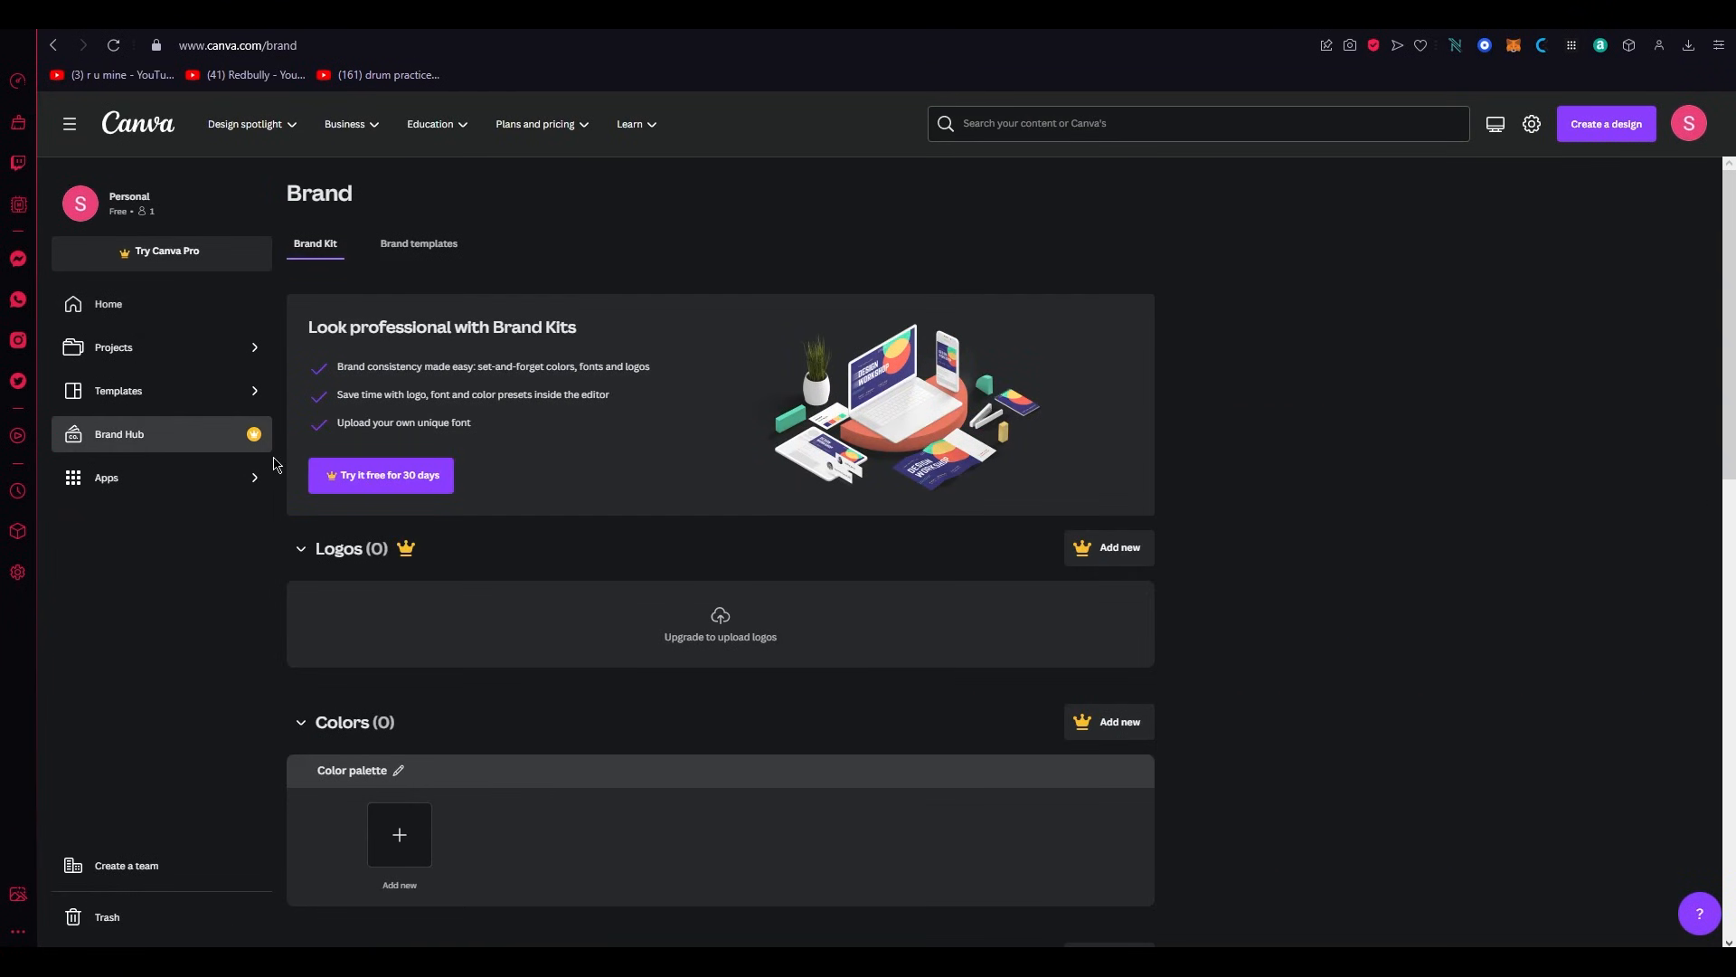
mouse_move(1326, 490)
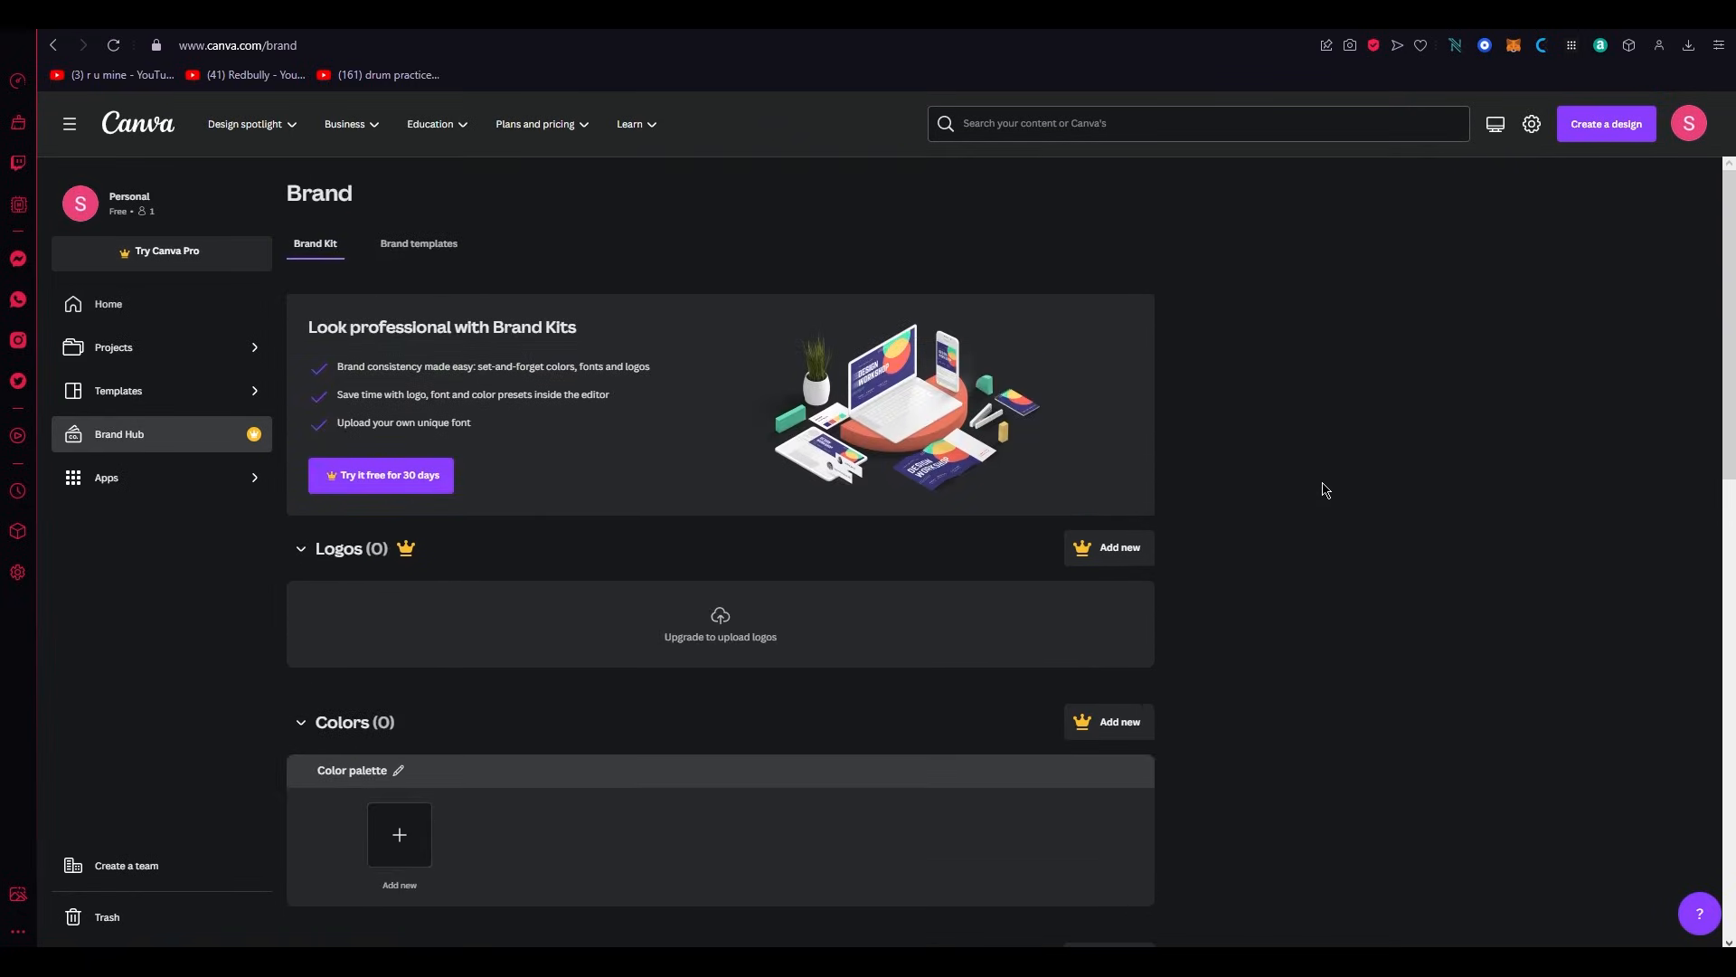
scroll(down, 3)
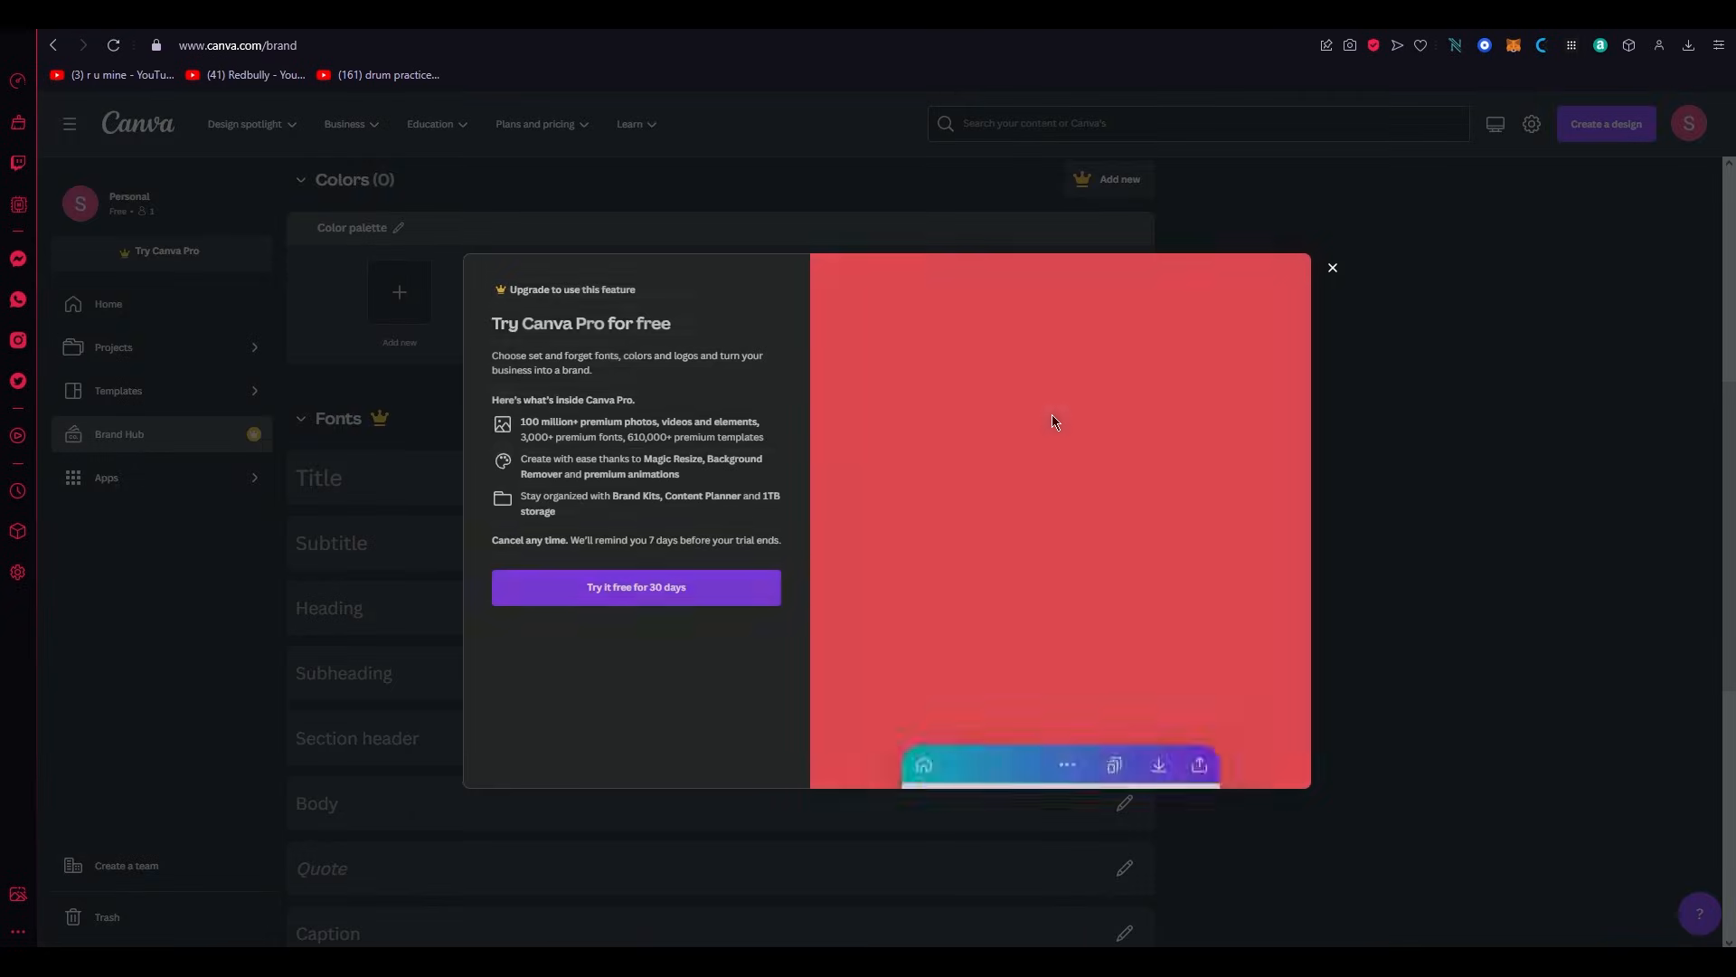
click(1333, 268)
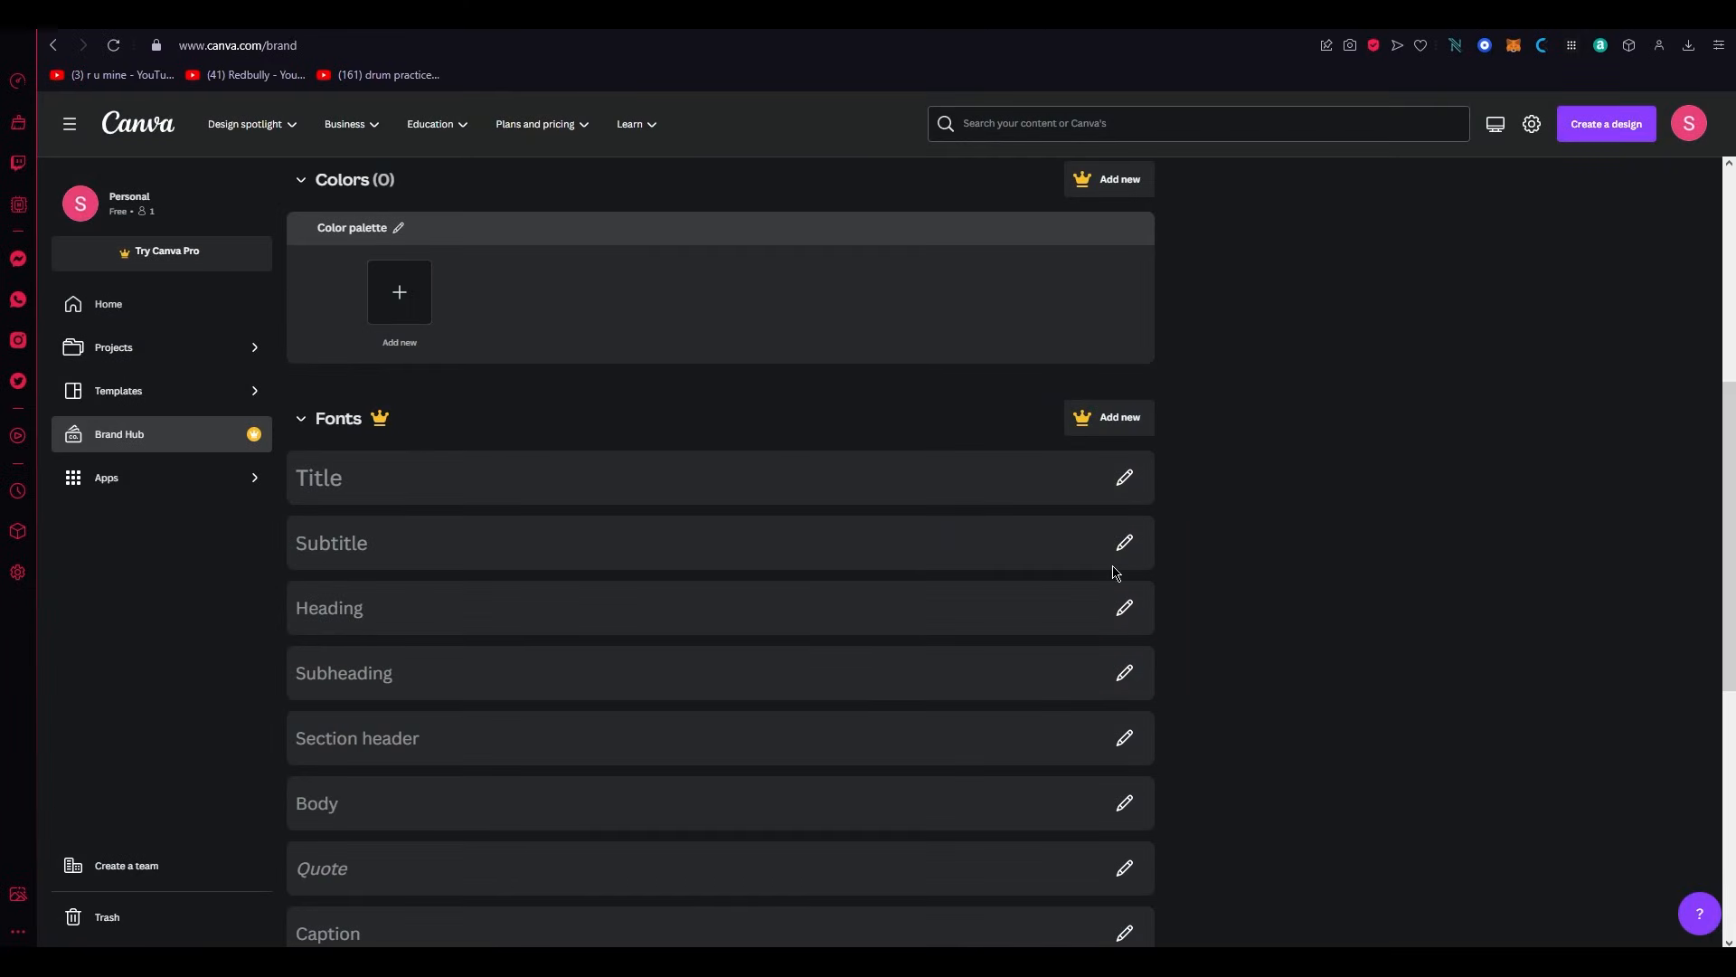
mouse_move(344, 472)
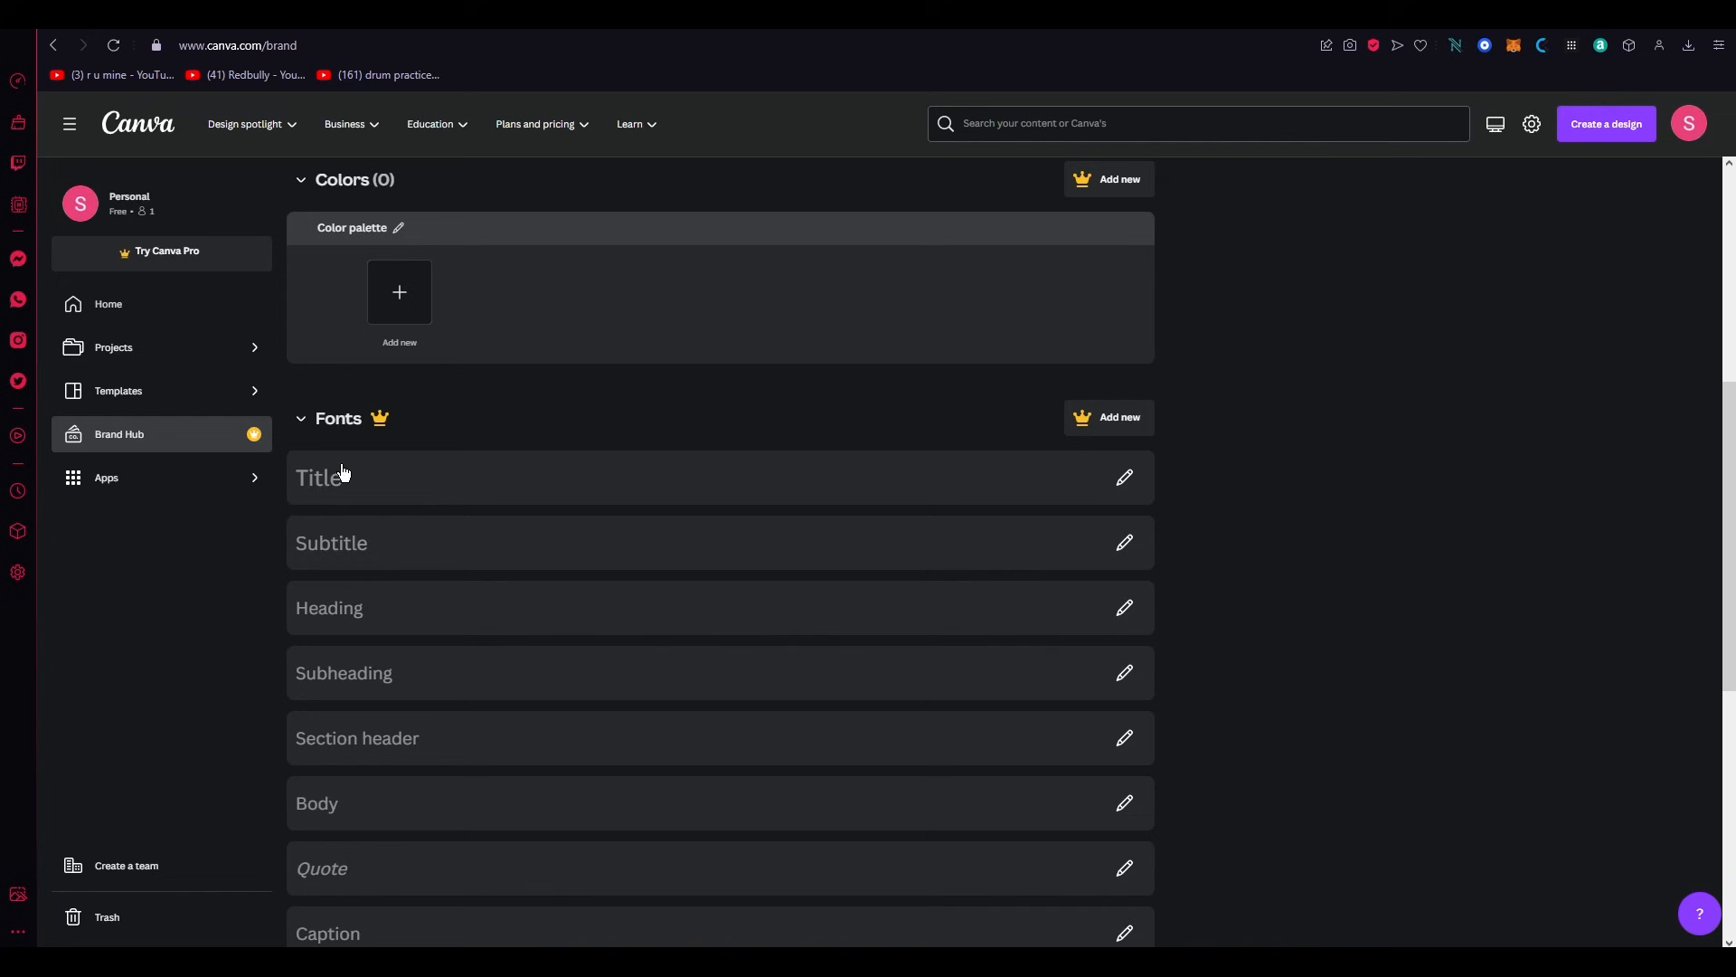
mouse_move(392, 264)
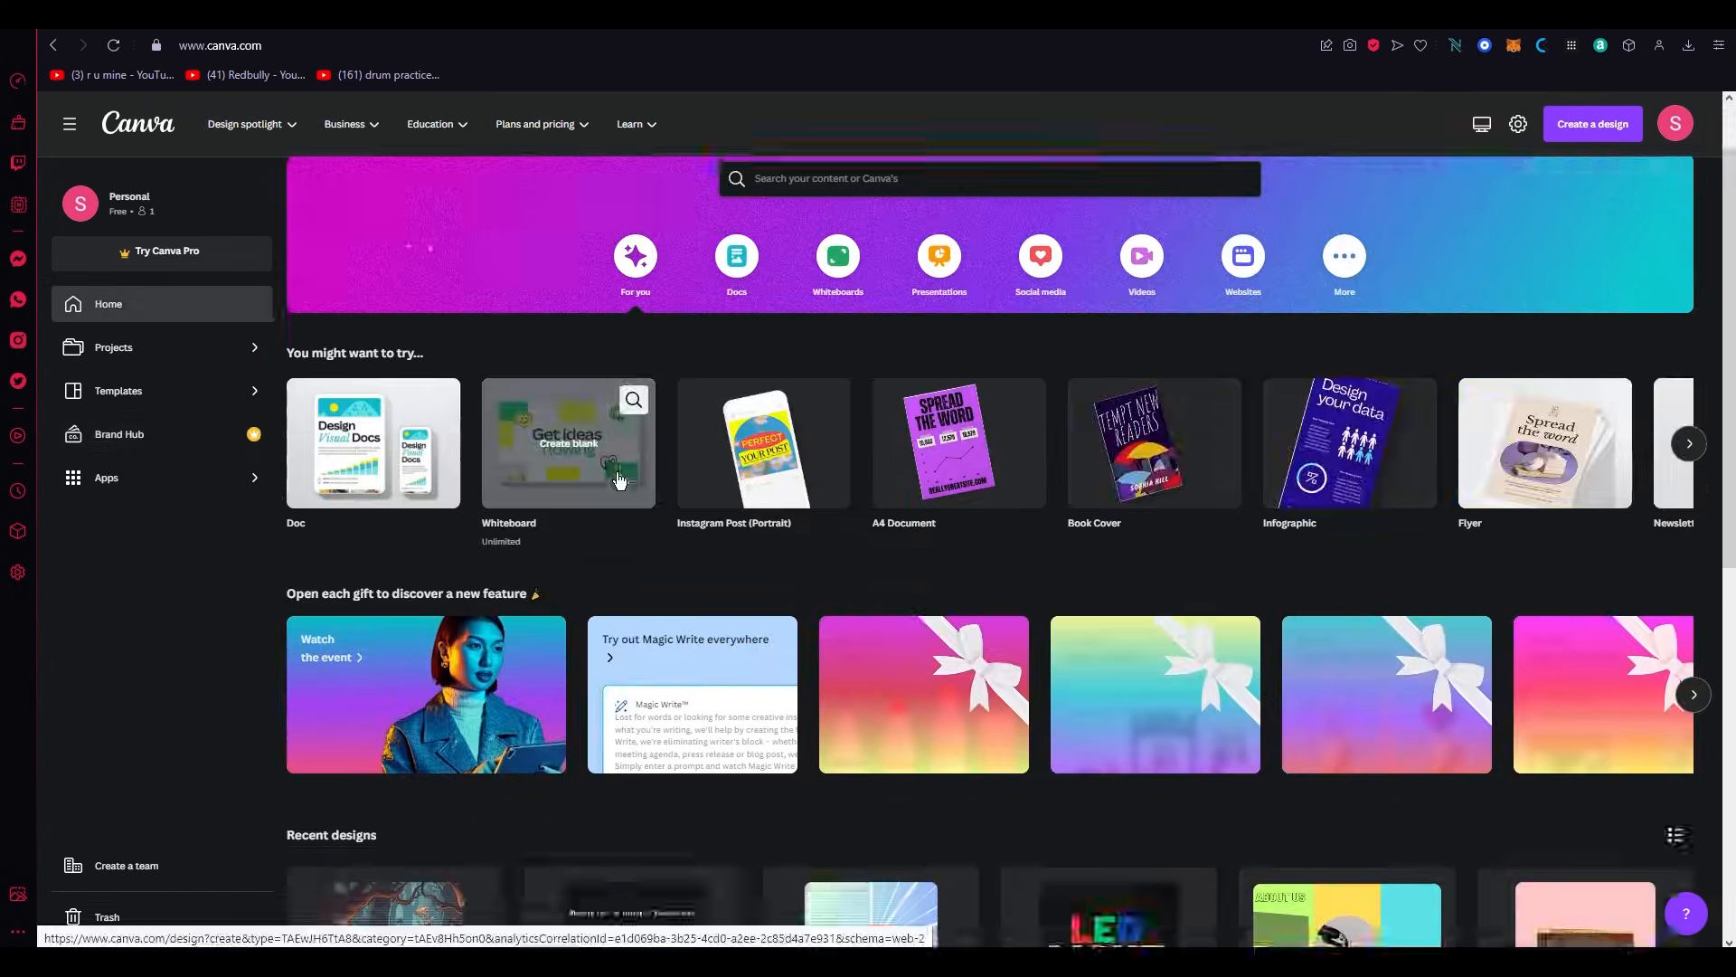
Scroll Recent designs to reach the World Book Day Instagram post.
scroll(down, 3)
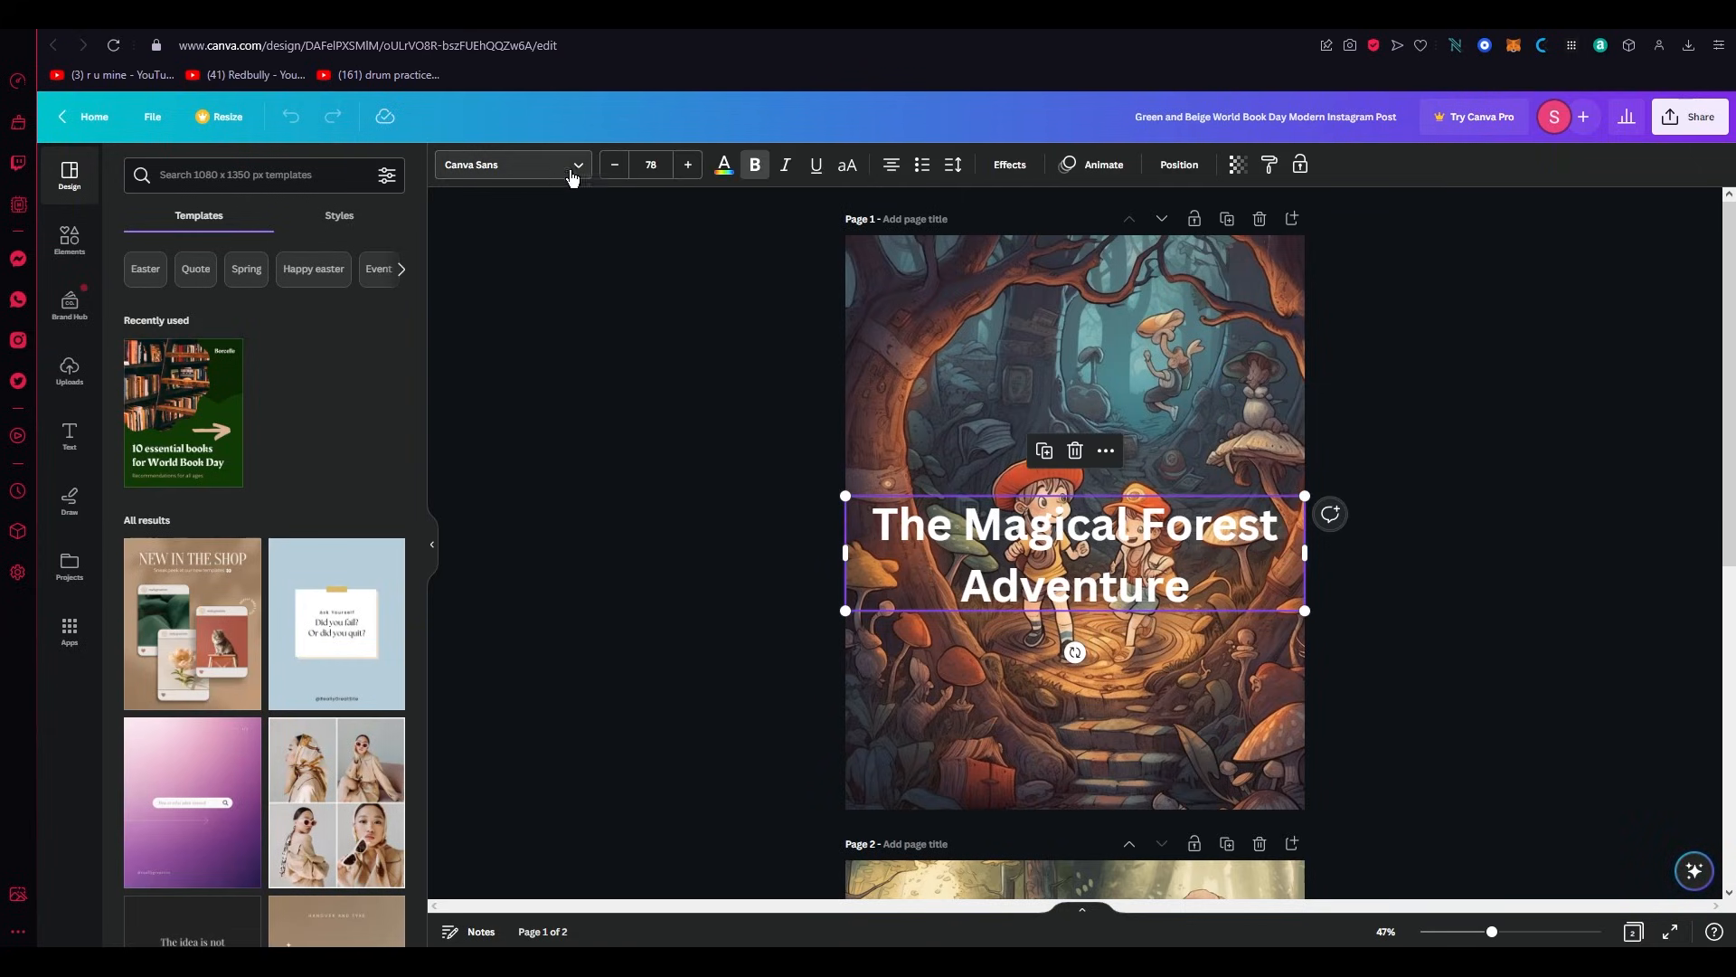
Show the title's font list with Upload a font, dismissing the Canva Pro offer.
click(510, 165)
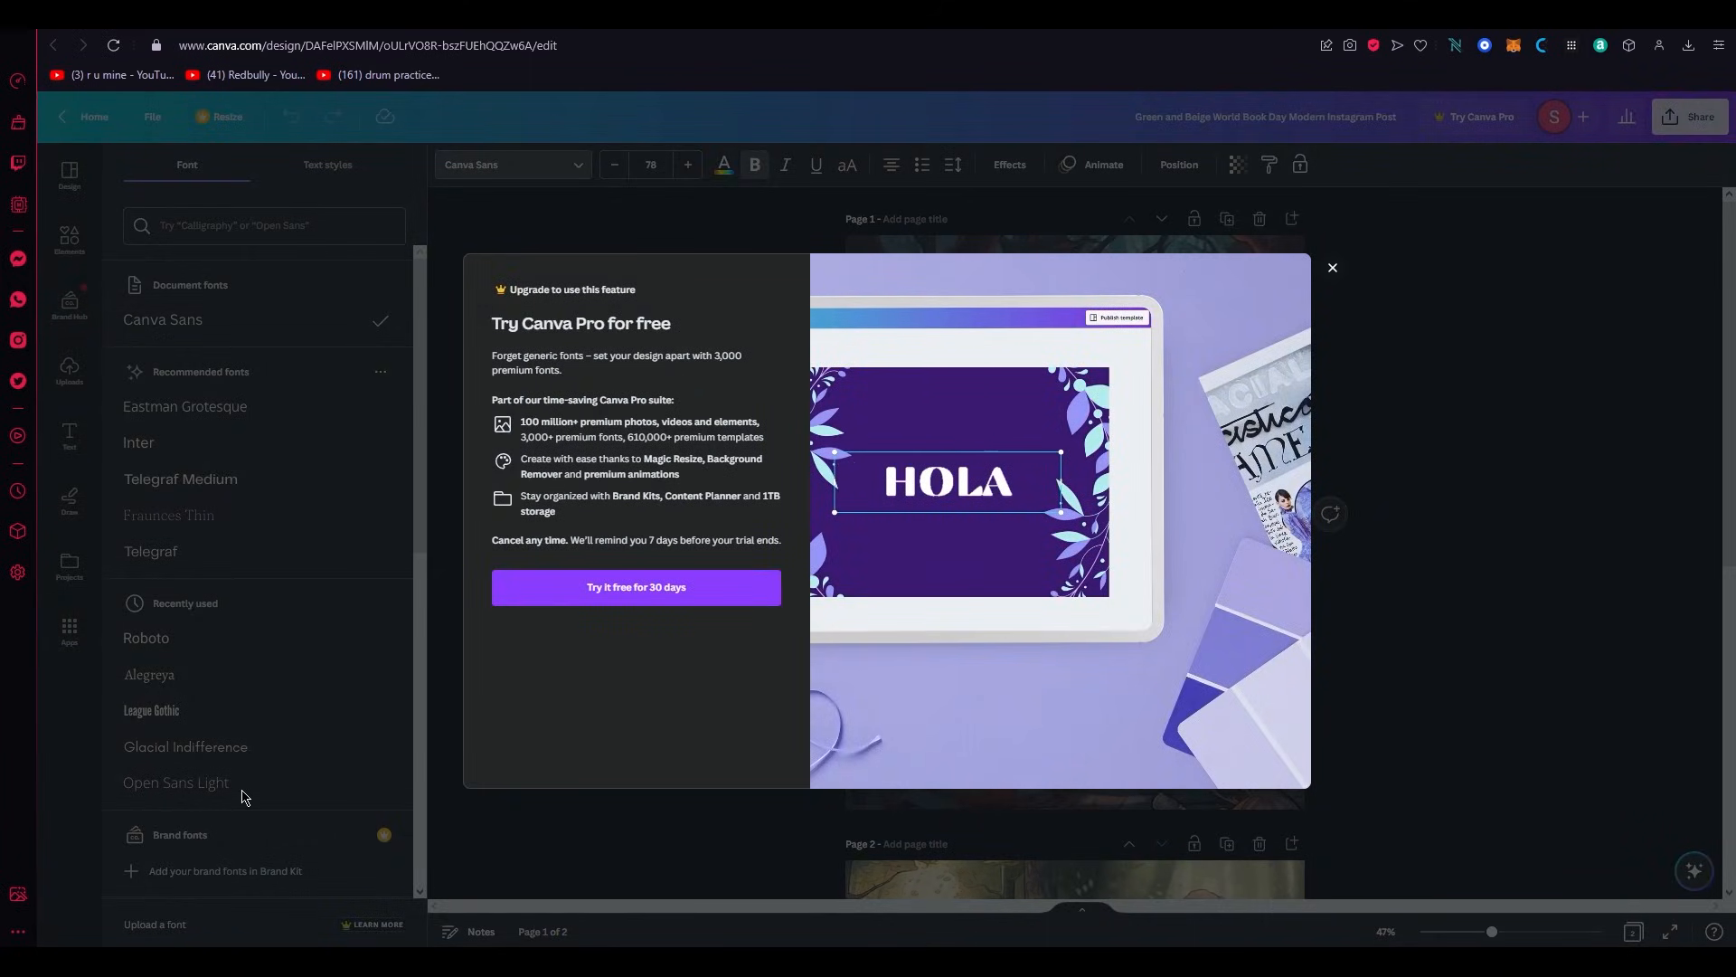
text(여보세요)
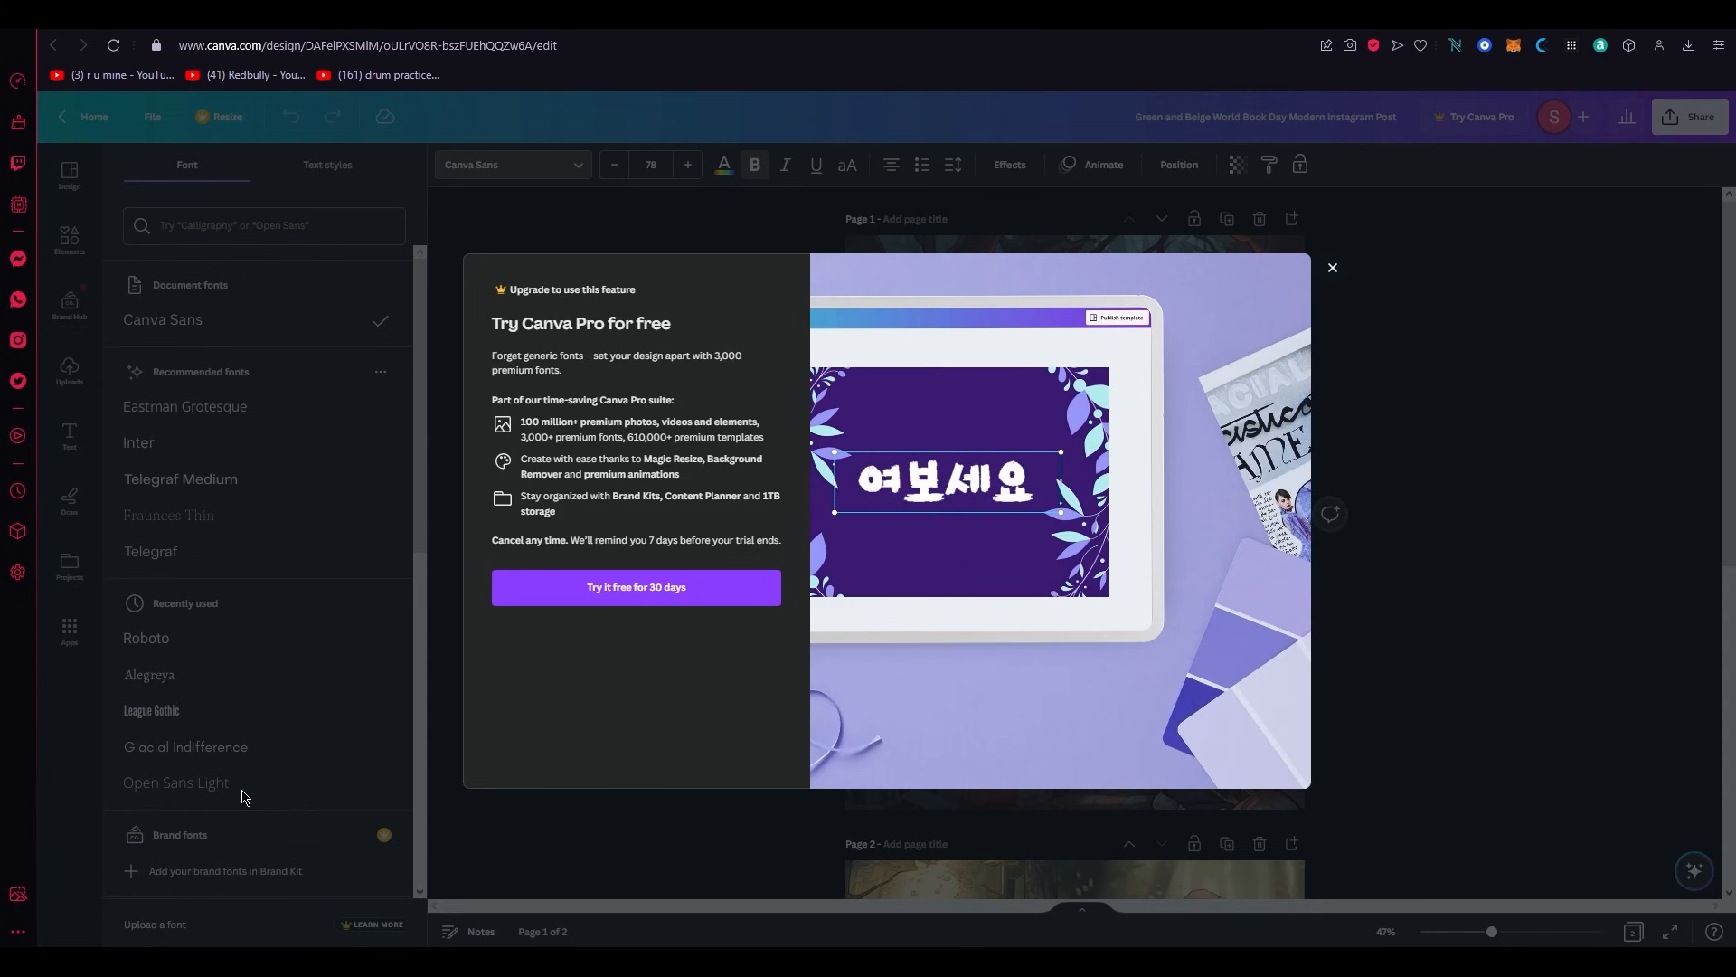
click(1334, 268)
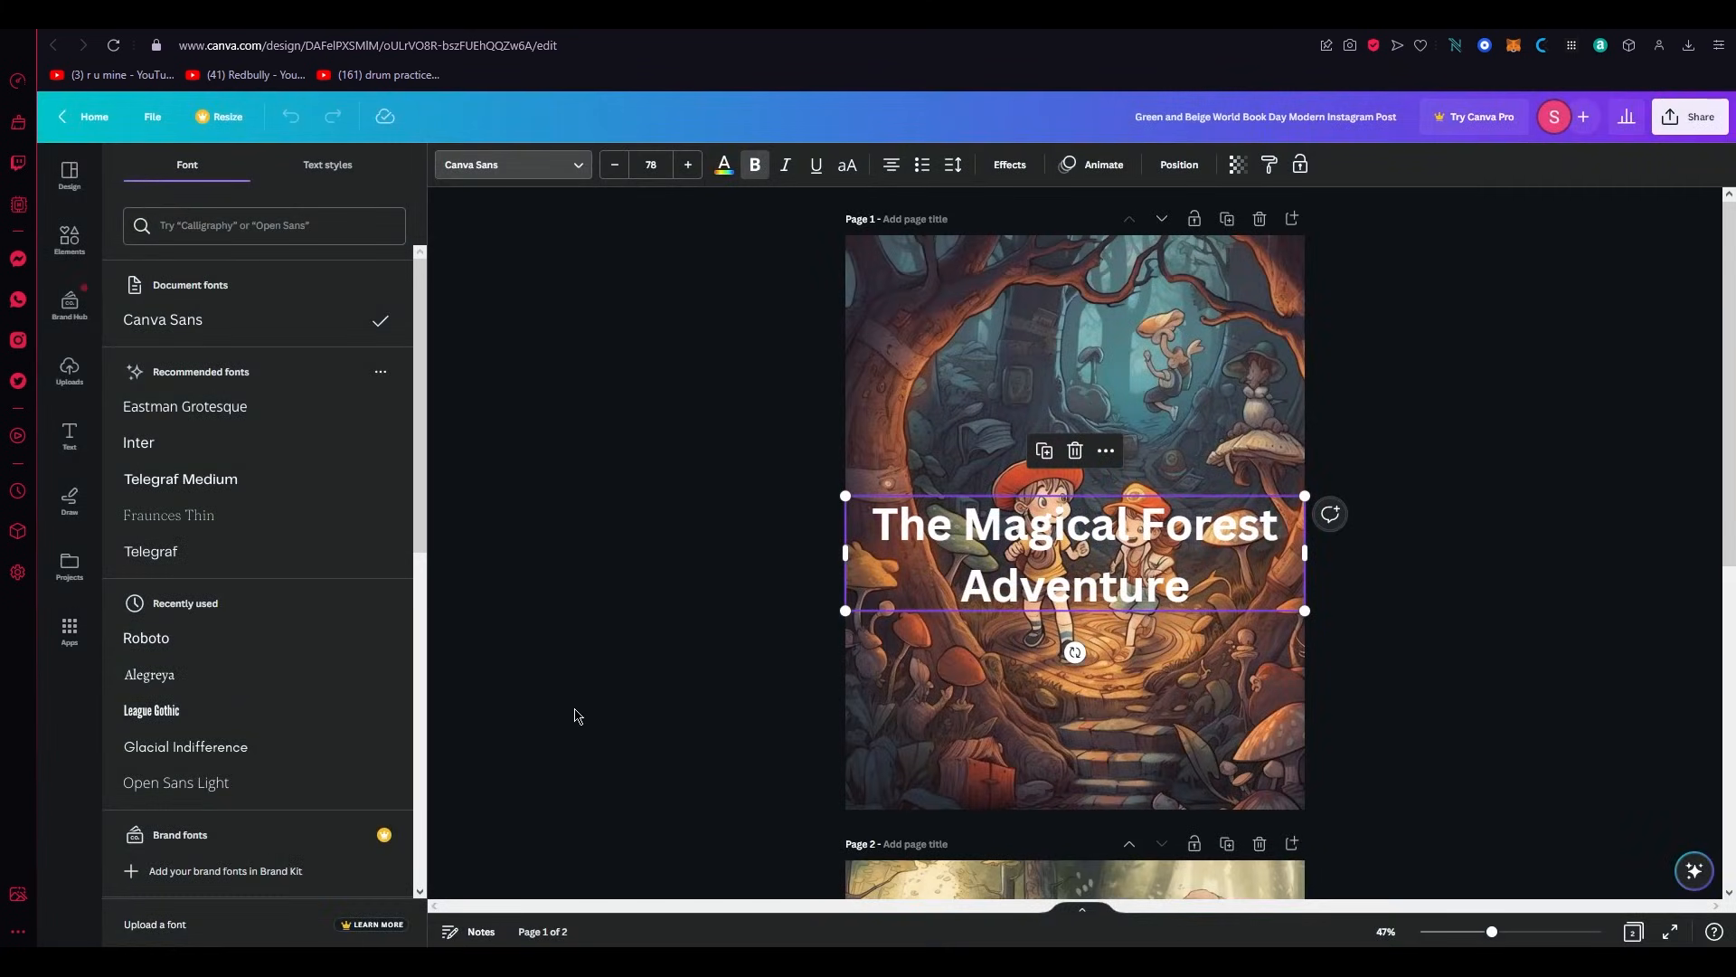